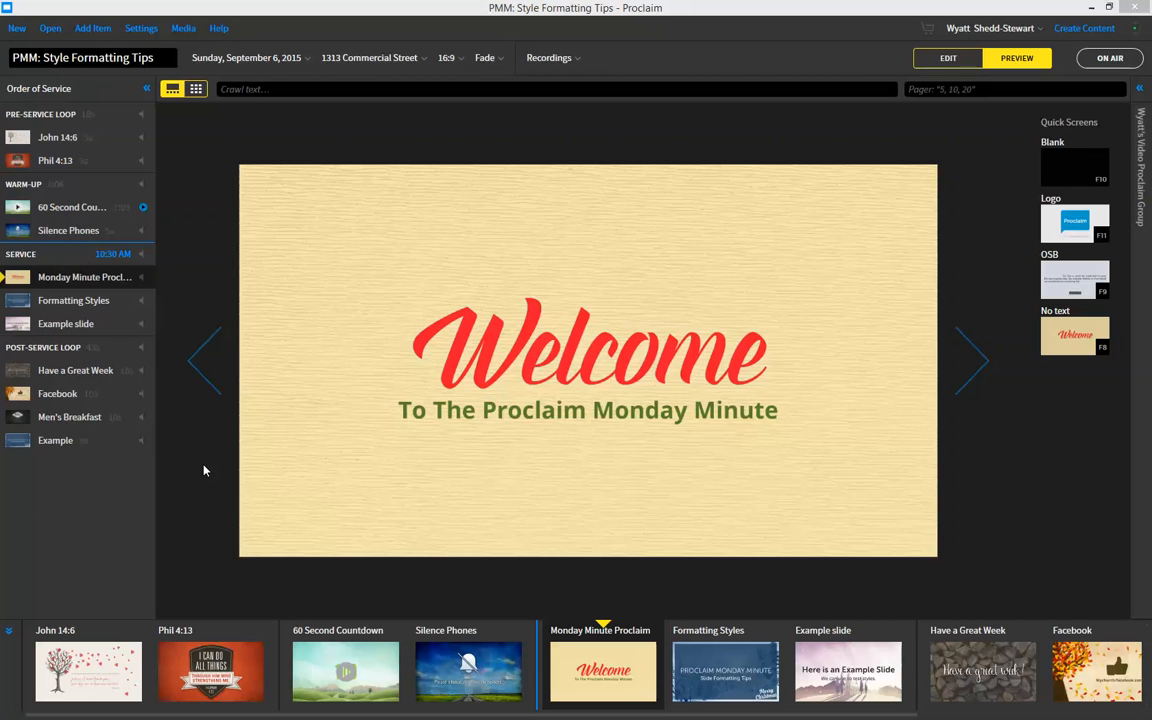
Open 'Example slide' from the Order of Service in Edit mode
left_click(73, 300)
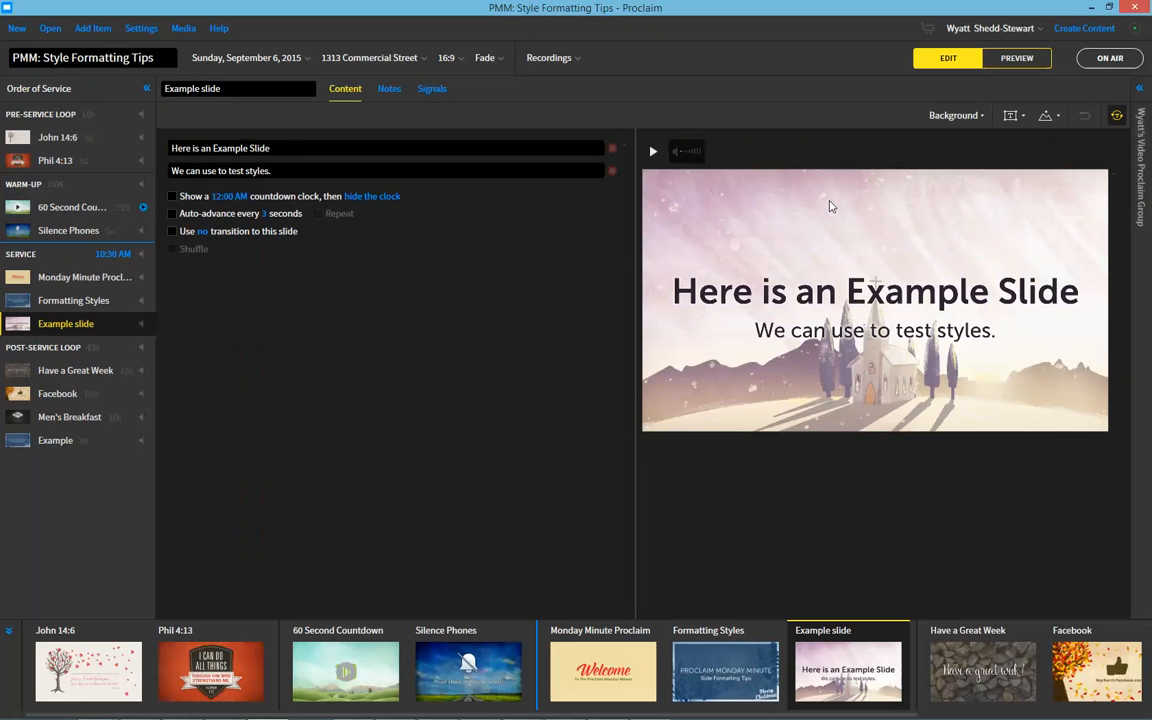
Select the subtitle text box, then the header 'Here is an Example Slide'
left_click(290, 170)
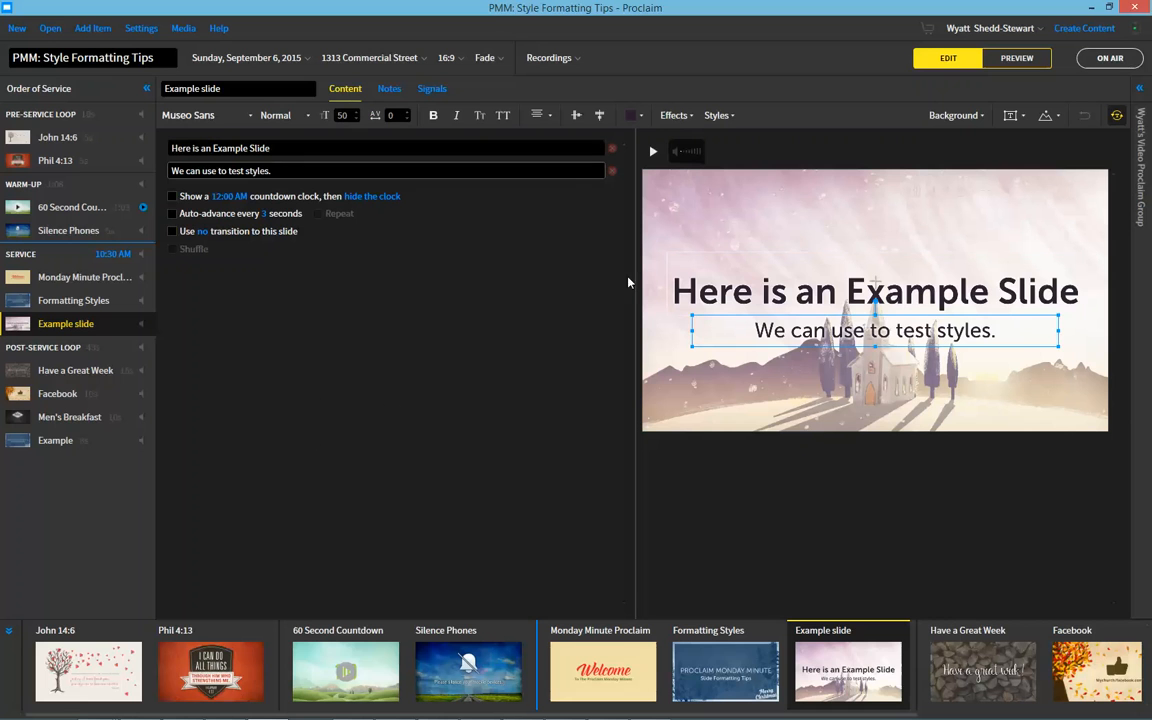
mouse_move(820, 231)
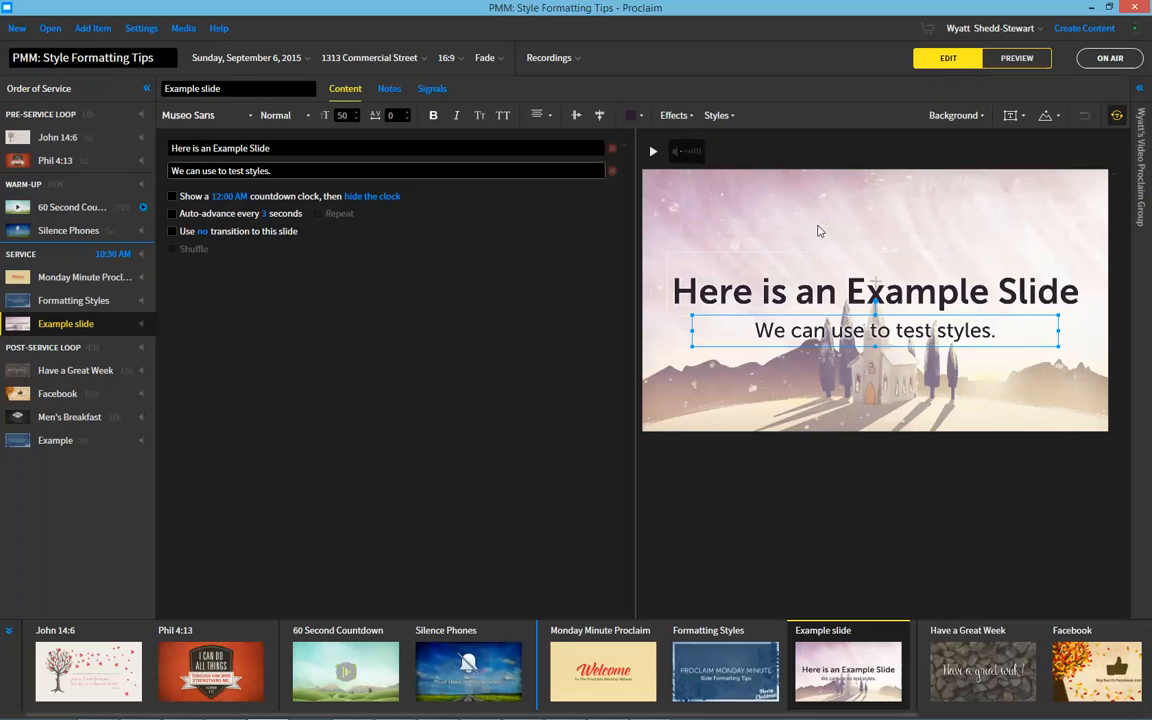
left_click(433, 115)
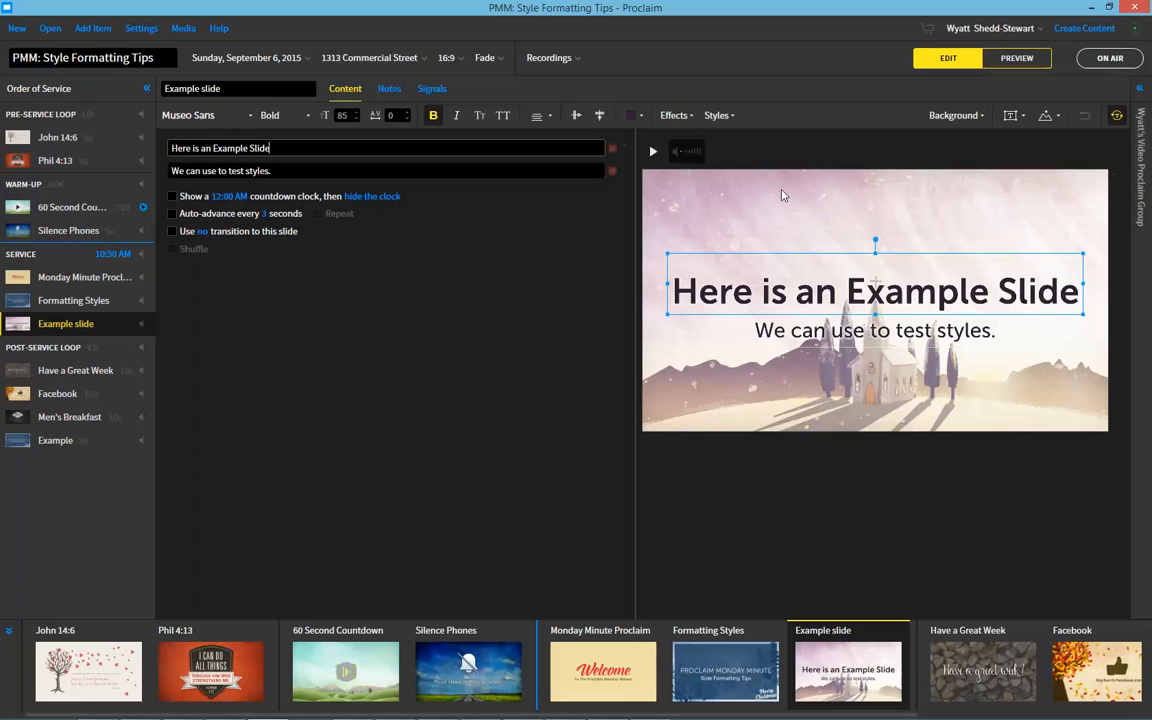
mouse_move(706, 323)
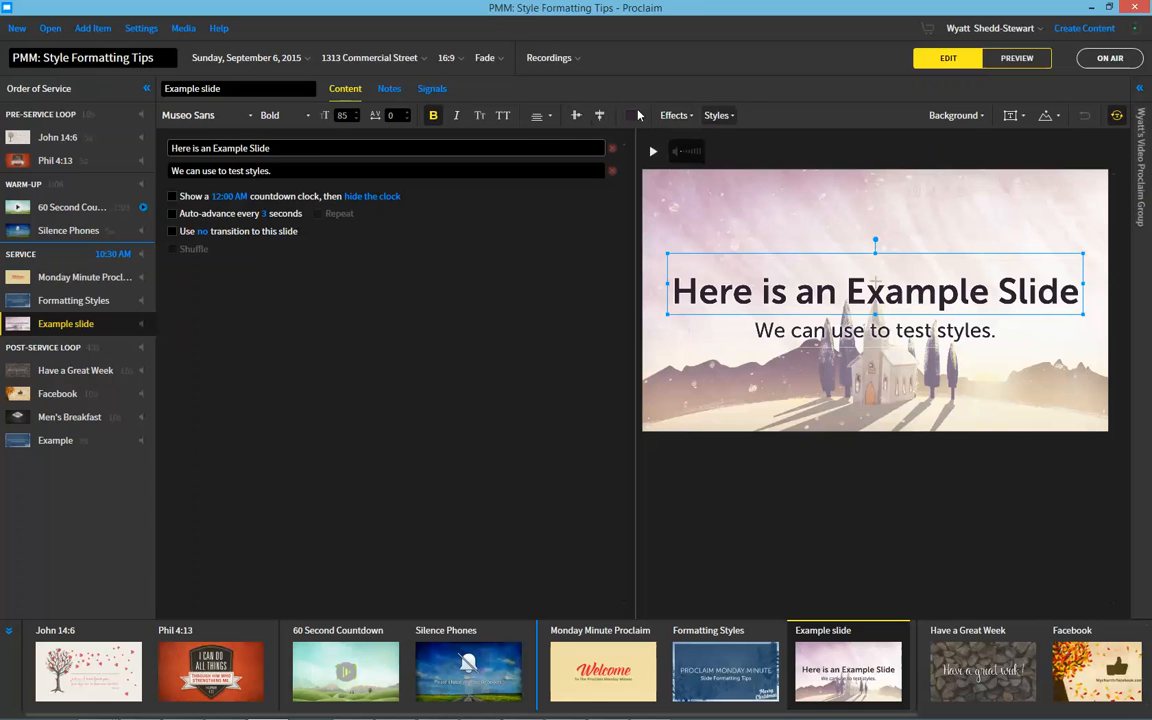
Apply the saved 'My Favorite Style' to the header text
left_click(716, 115)
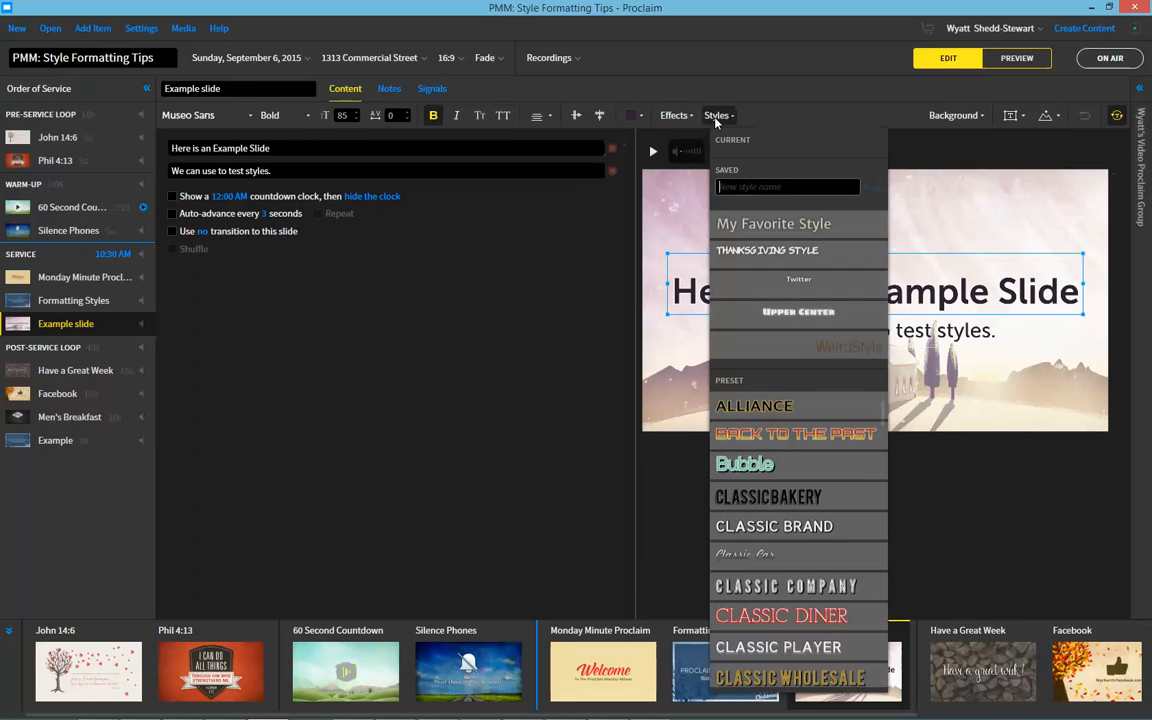
left_click(773, 223)
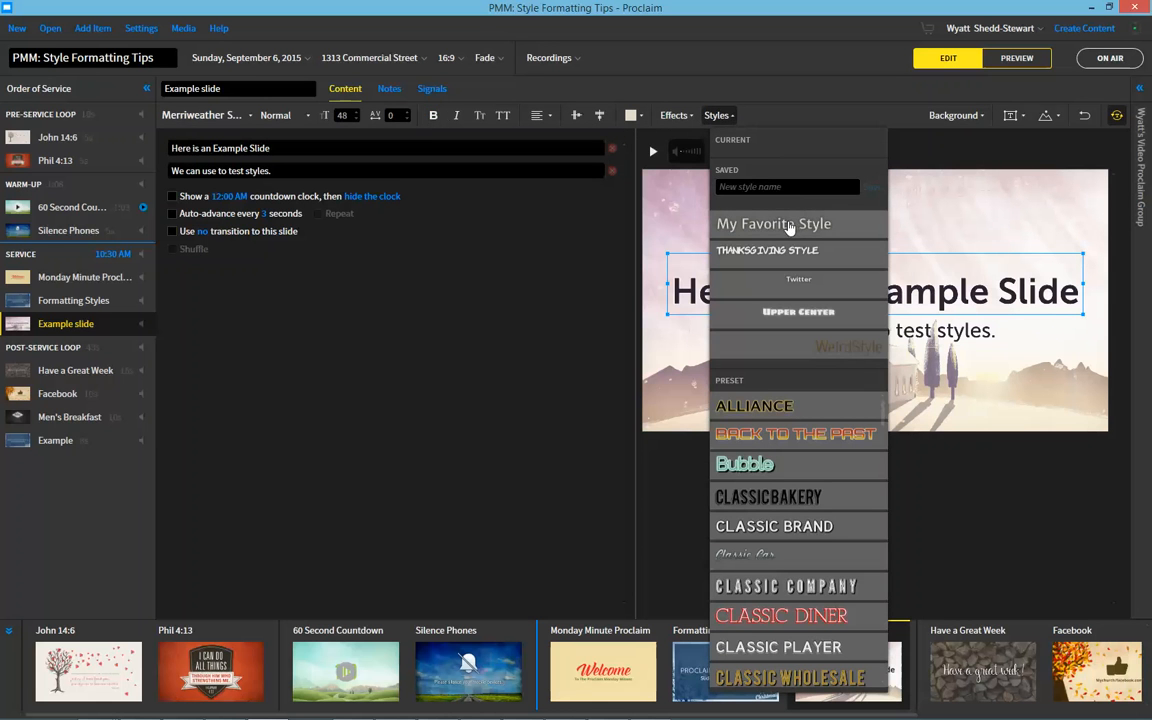
left_click(774, 223)
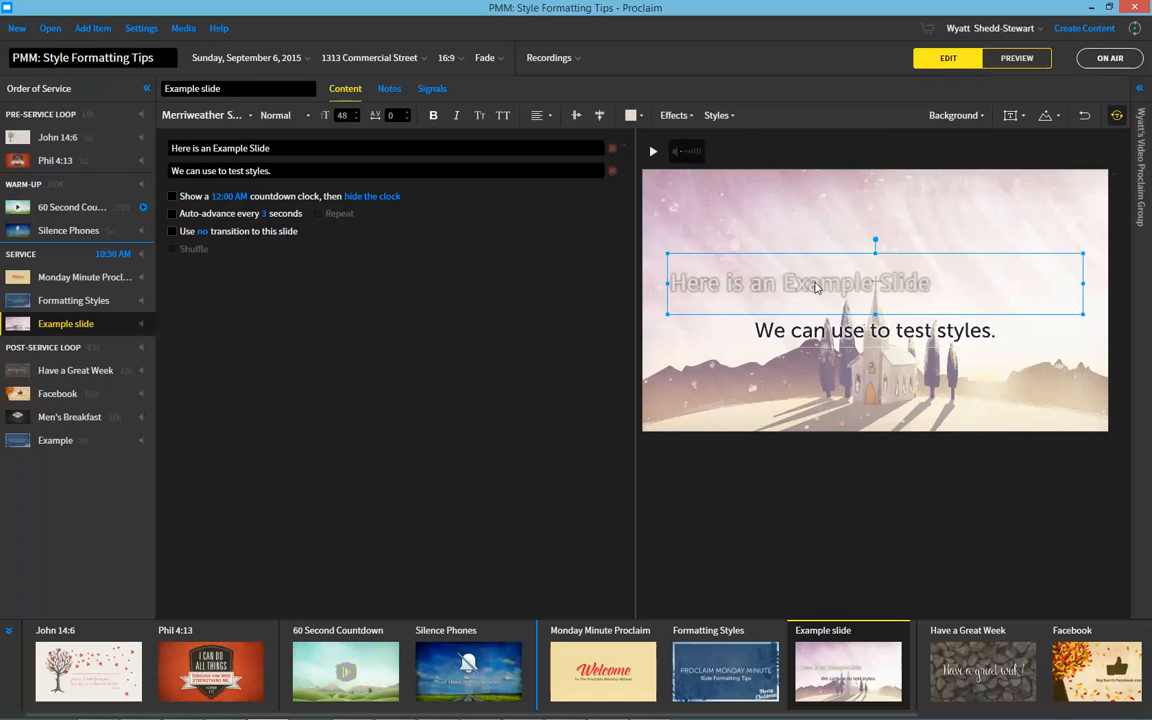
mouse_move(816, 217)
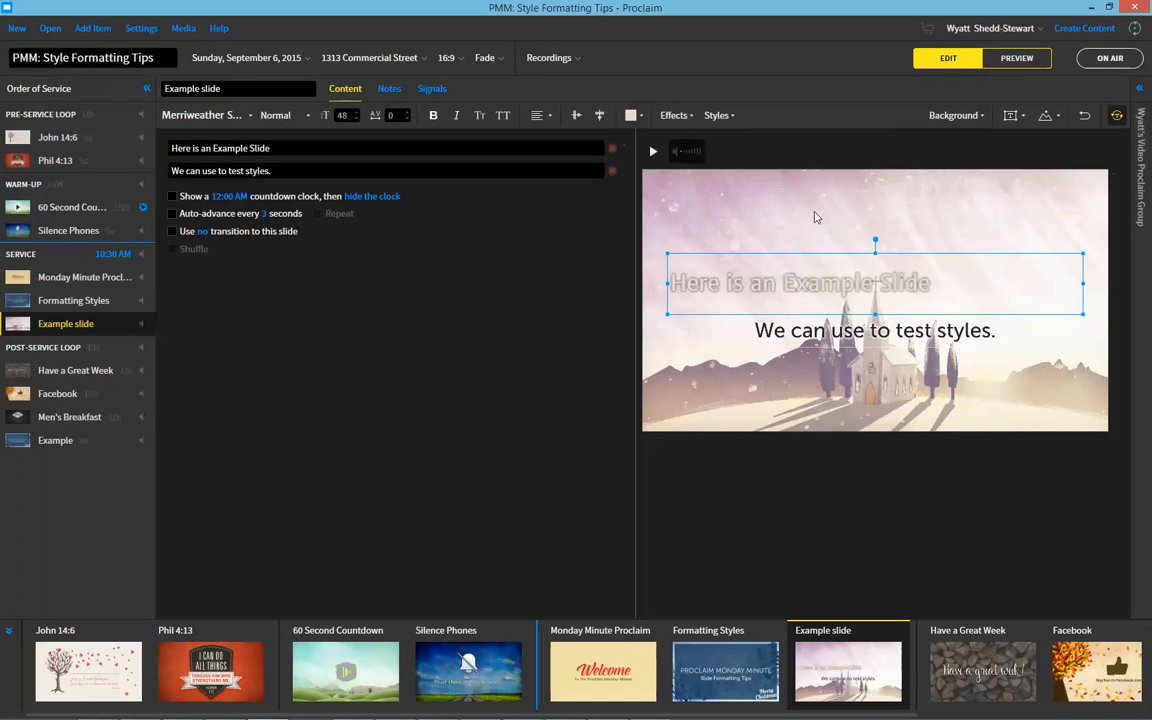
mouse_move(850, 310)
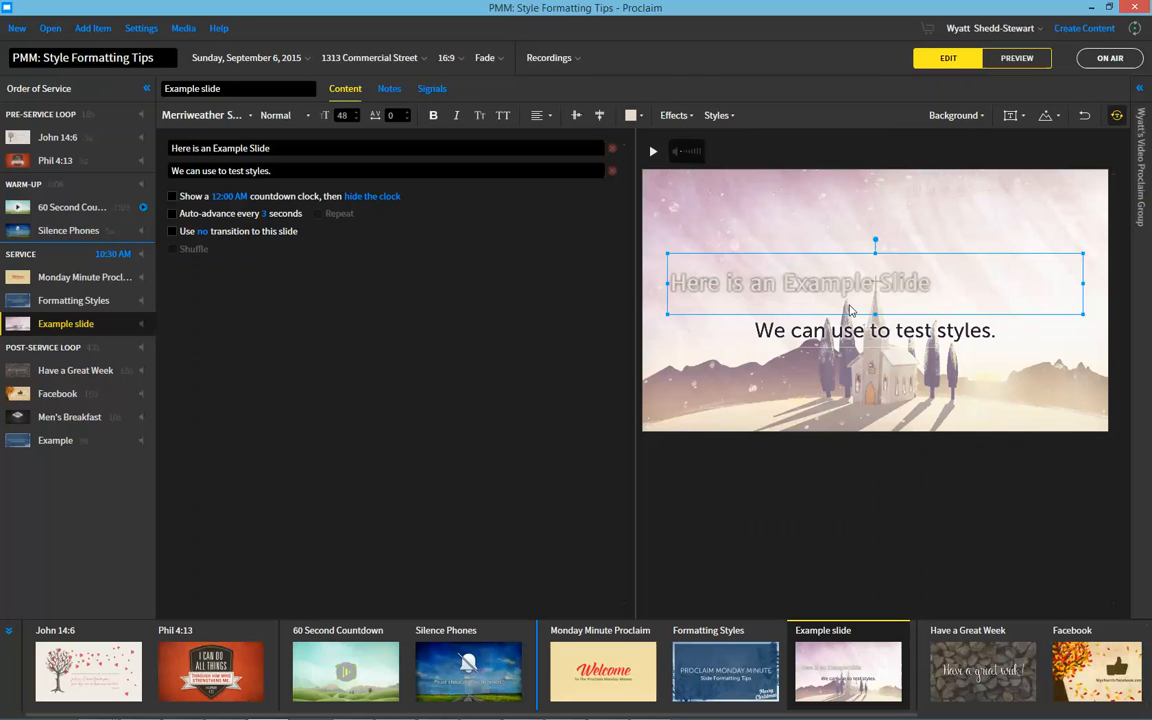
mouse_move(915, 294)
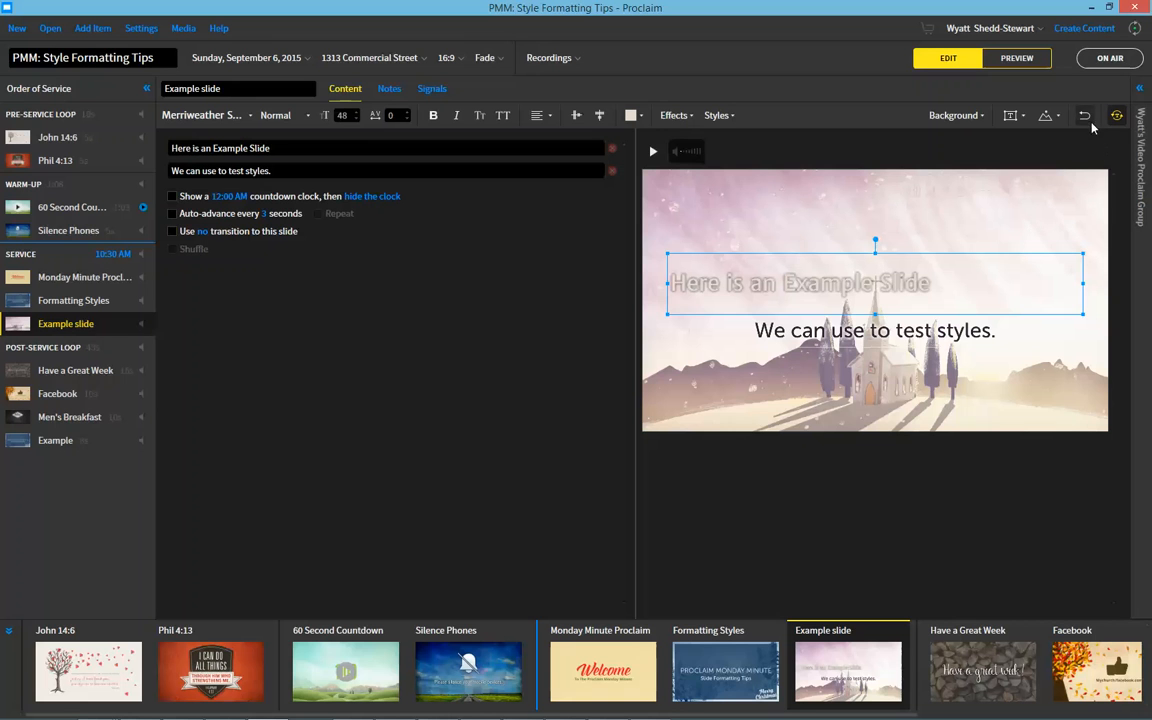
mouse_move(1085, 115)
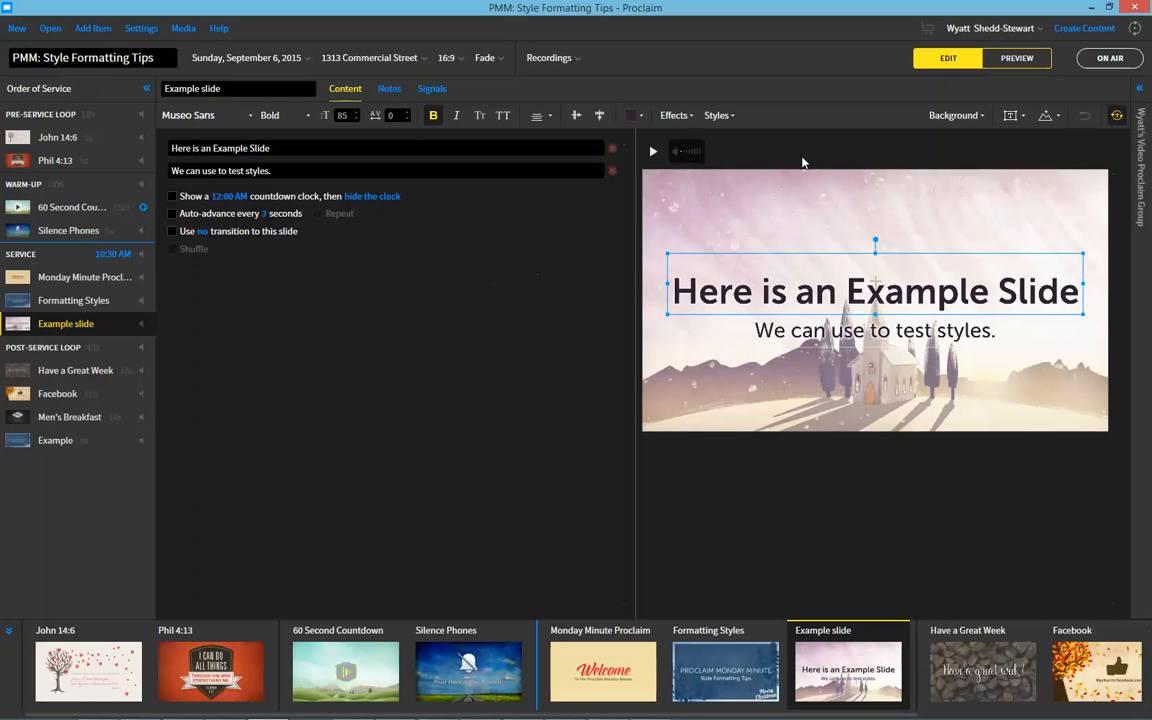
mouse_move(784, 161)
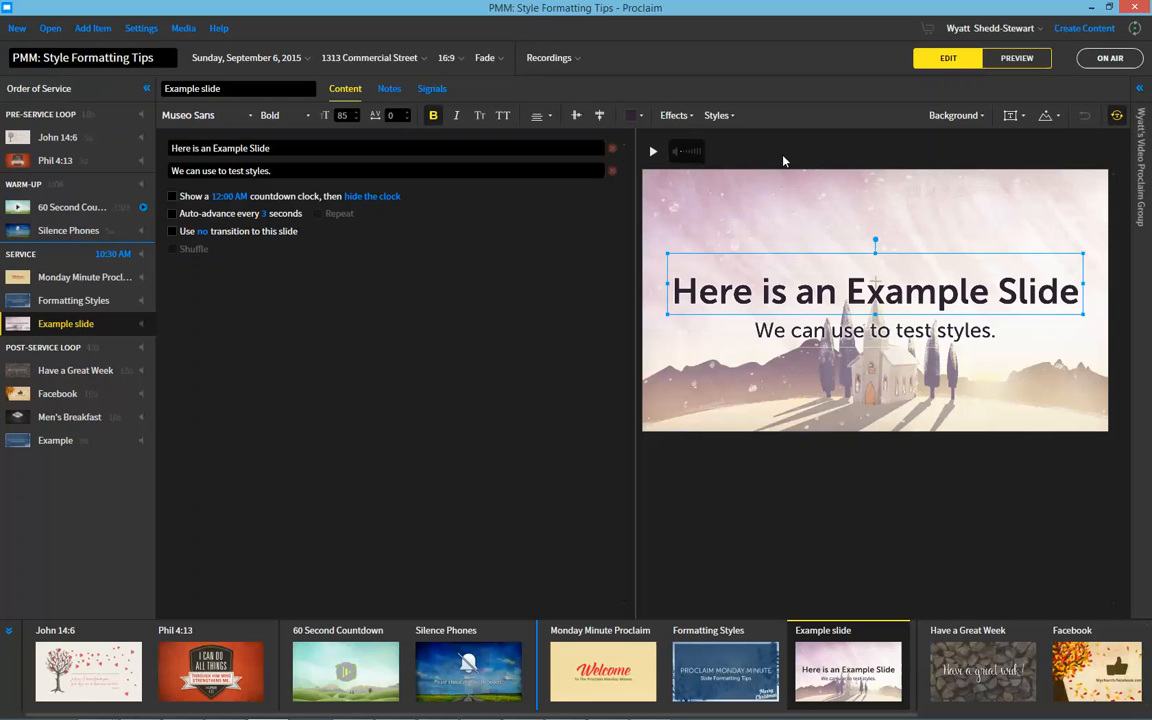